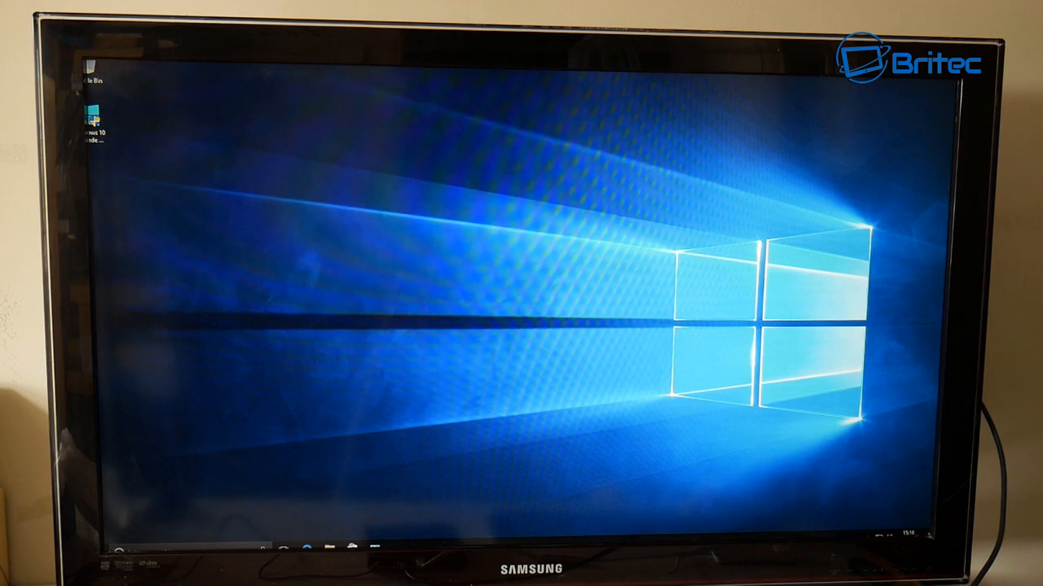
mouse_move(411, 537)
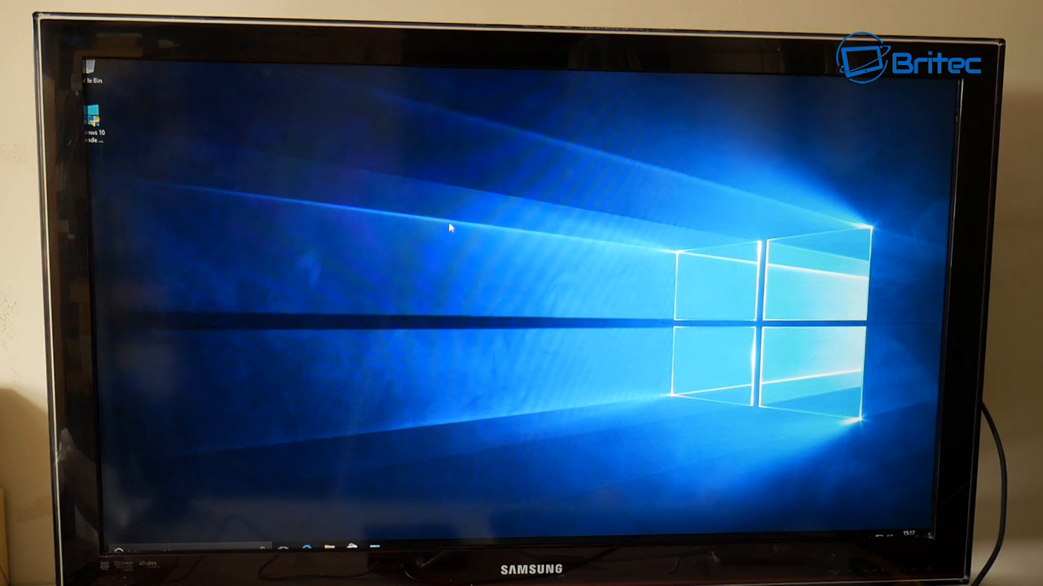
mouse_move(469, 408)
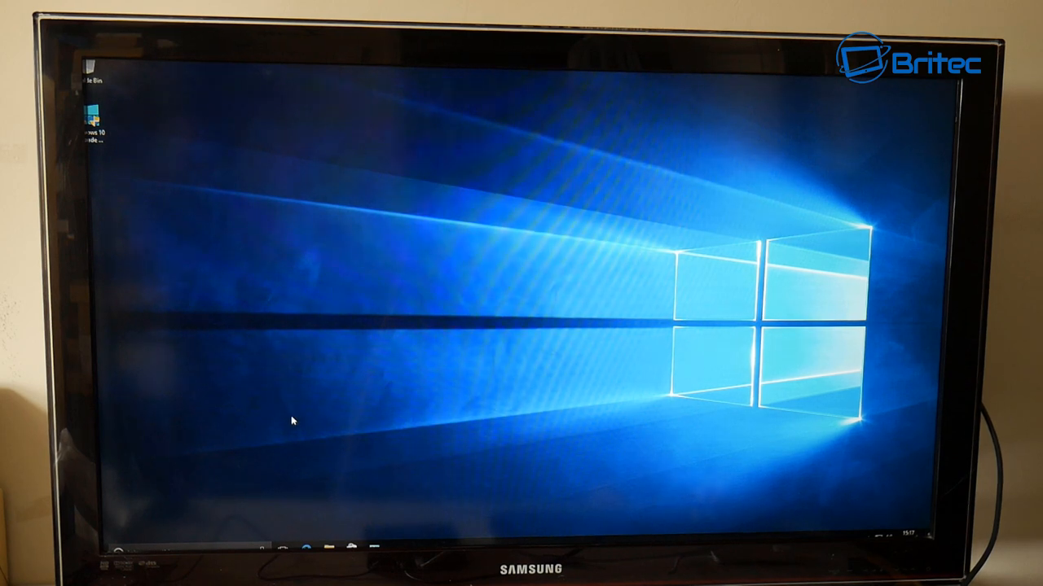
mouse_move(316, 438)
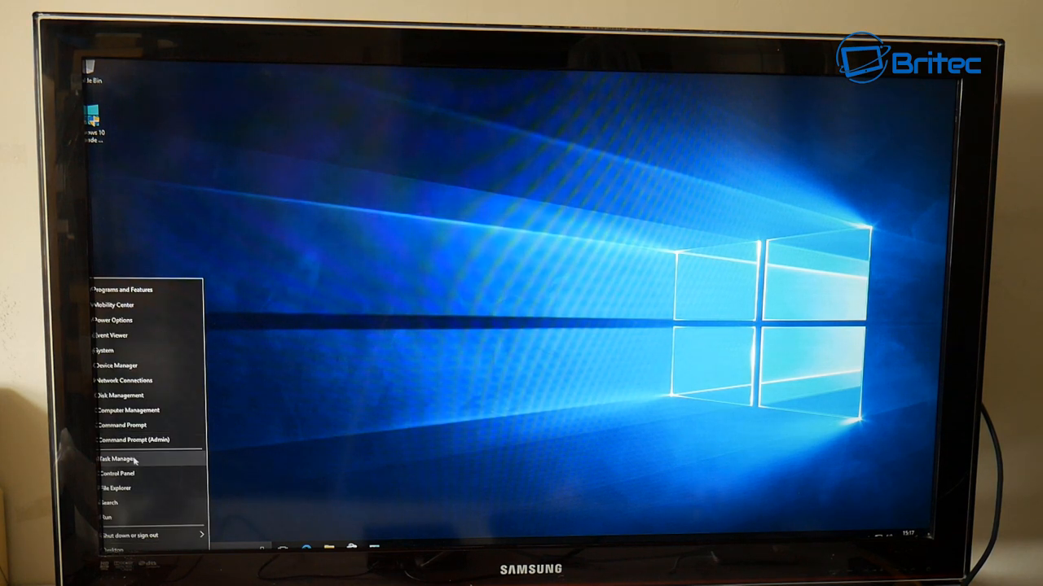
mouse_move(147, 365)
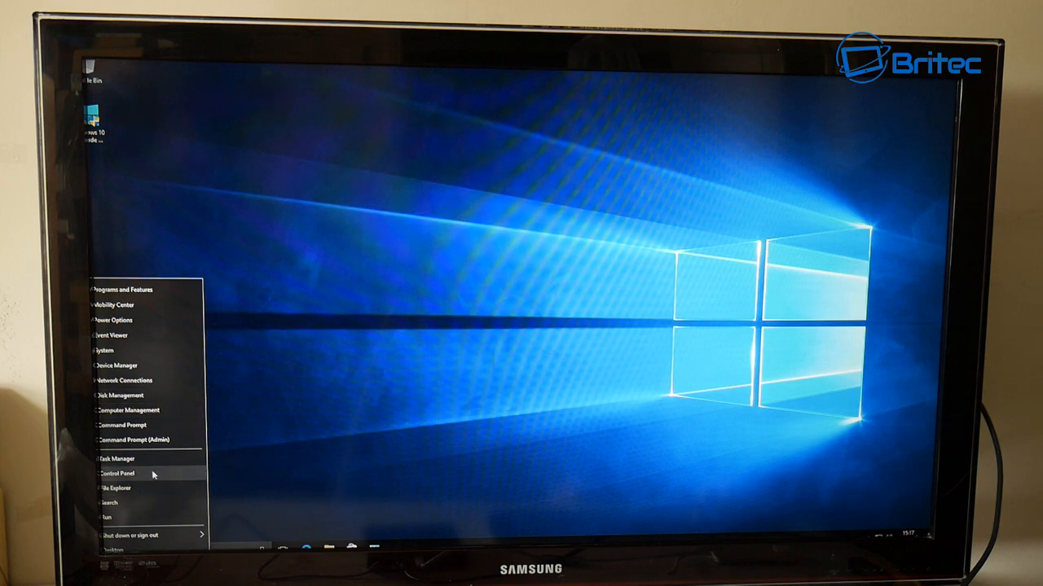
Bring up Control Panel from the Start menu to reach All Control Panel Items
click(117, 473)
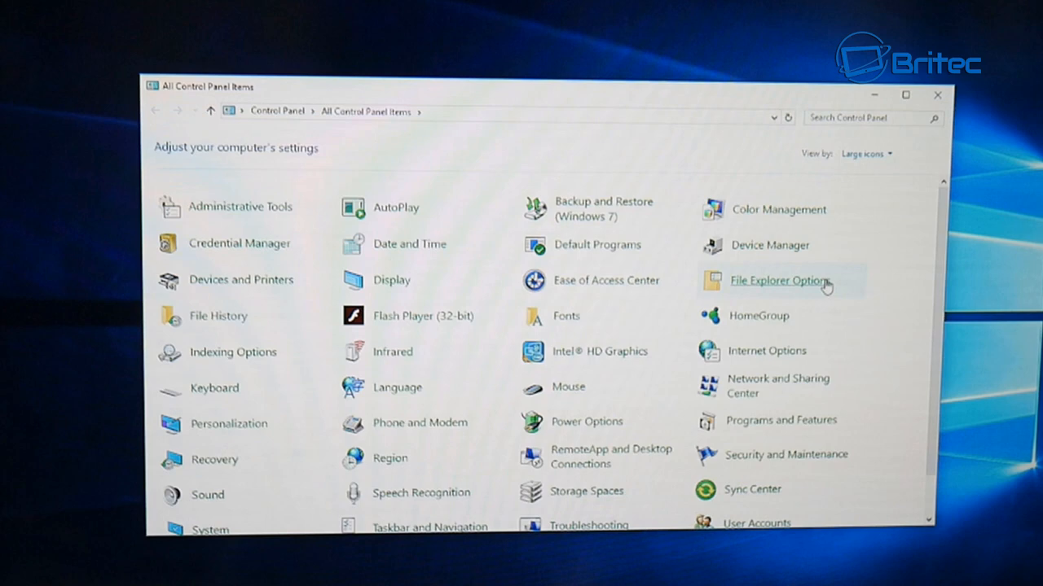
mouse_move(867, 153)
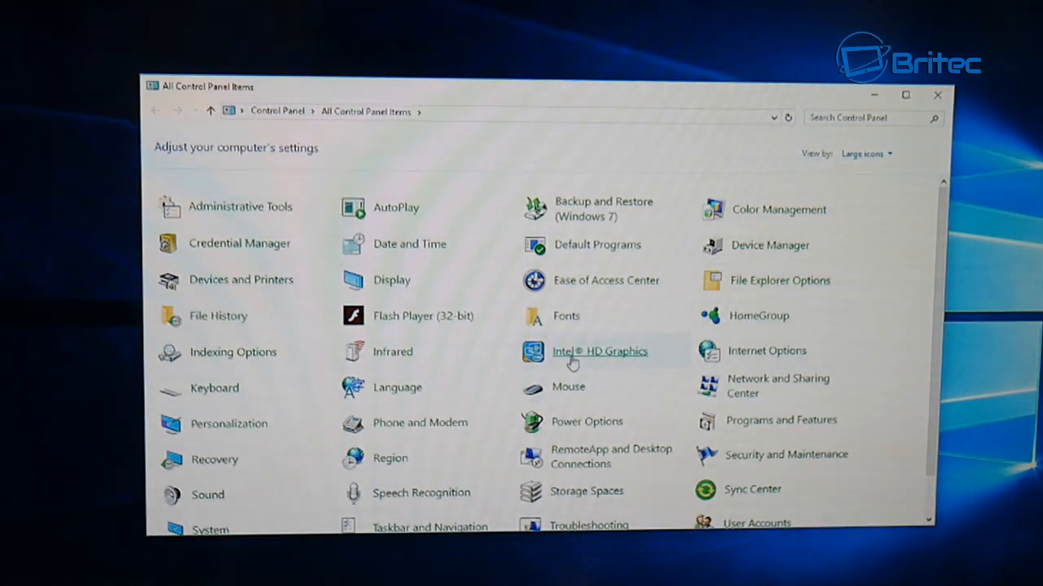
mouse_move(599, 358)
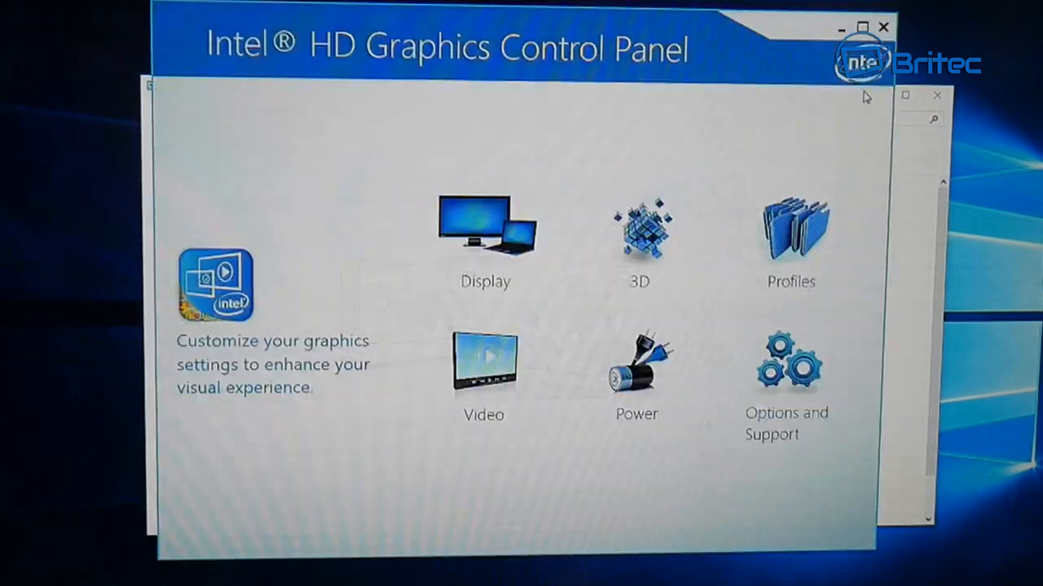
mouse_move(916, 114)
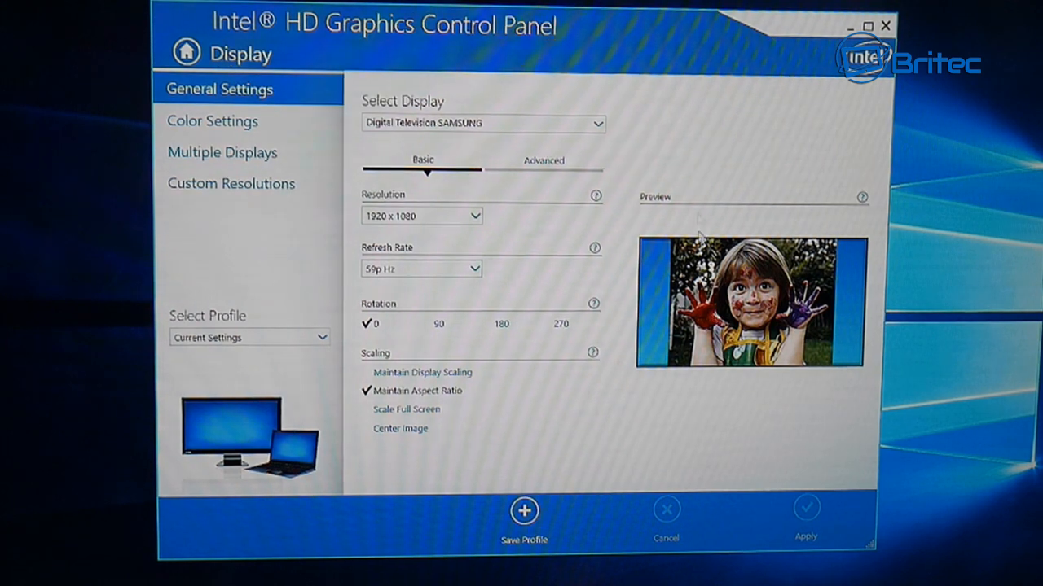
mouse_move(661, 397)
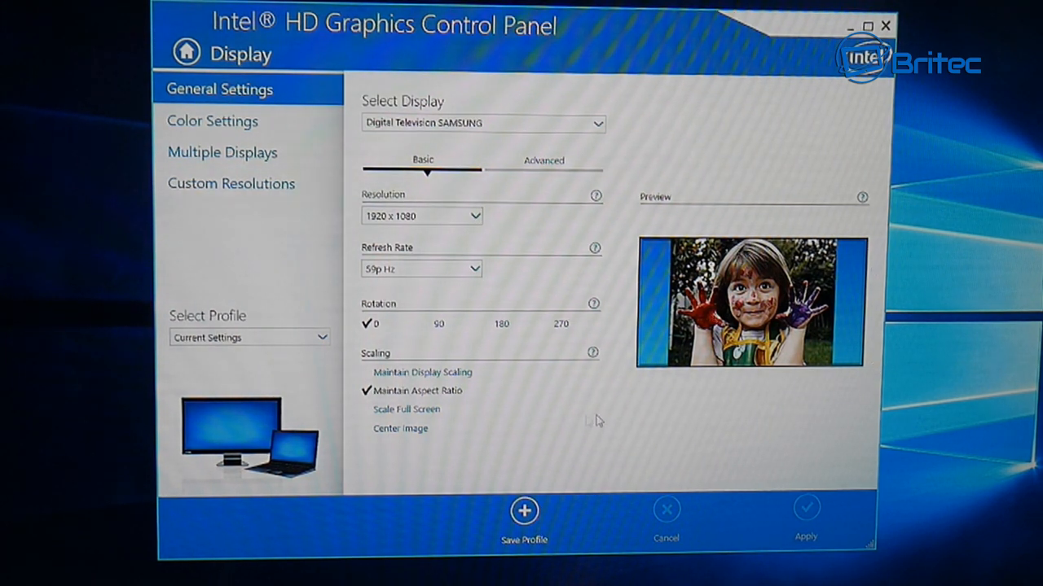
mouse_move(815, 391)
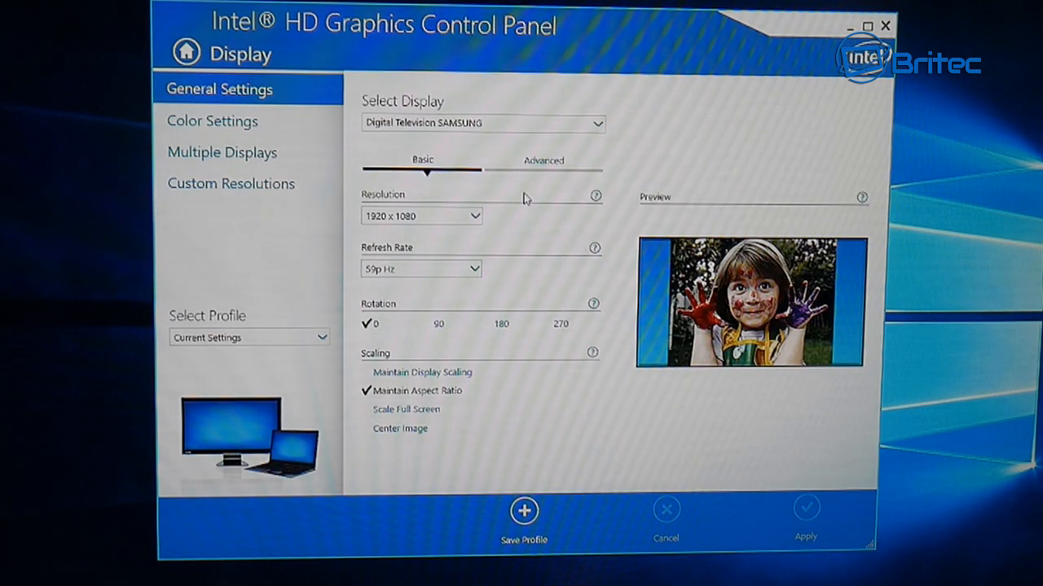
Check the Samsung TV's Advanced display options, then return to Basic 1920x1080 settings
click(543, 159)
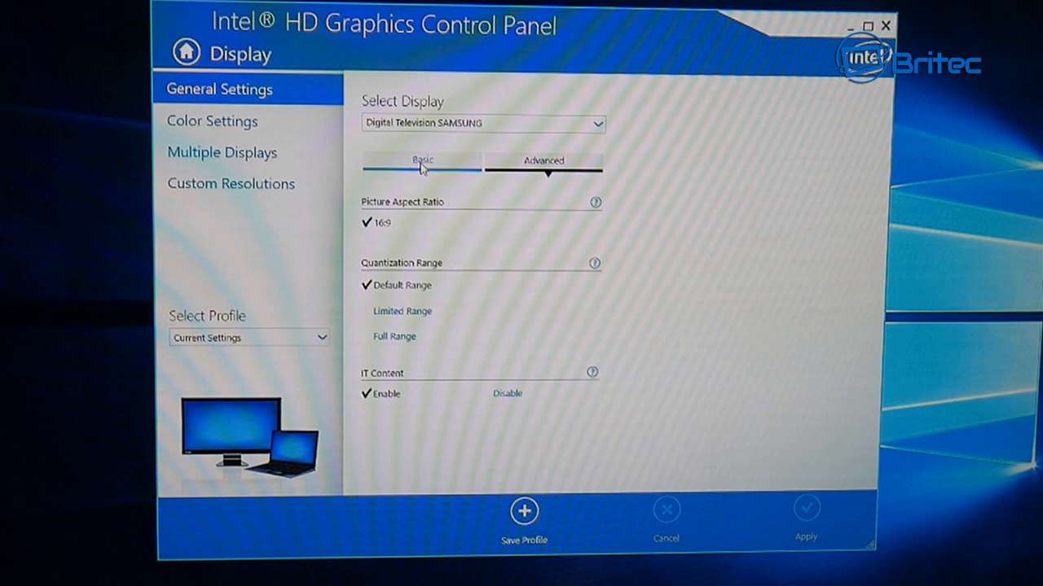
click(421, 159)
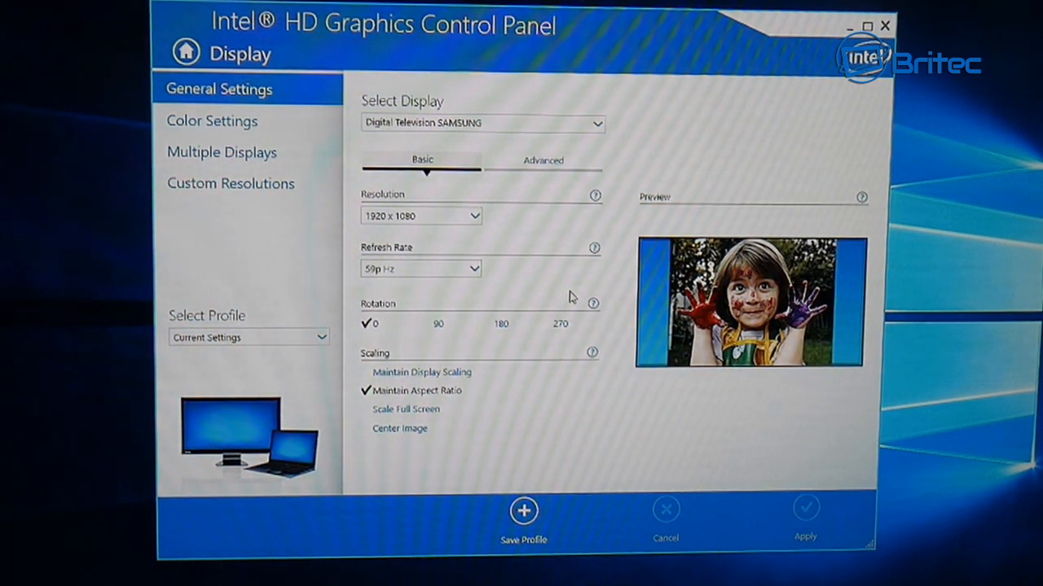
mouse_move(642, 140)
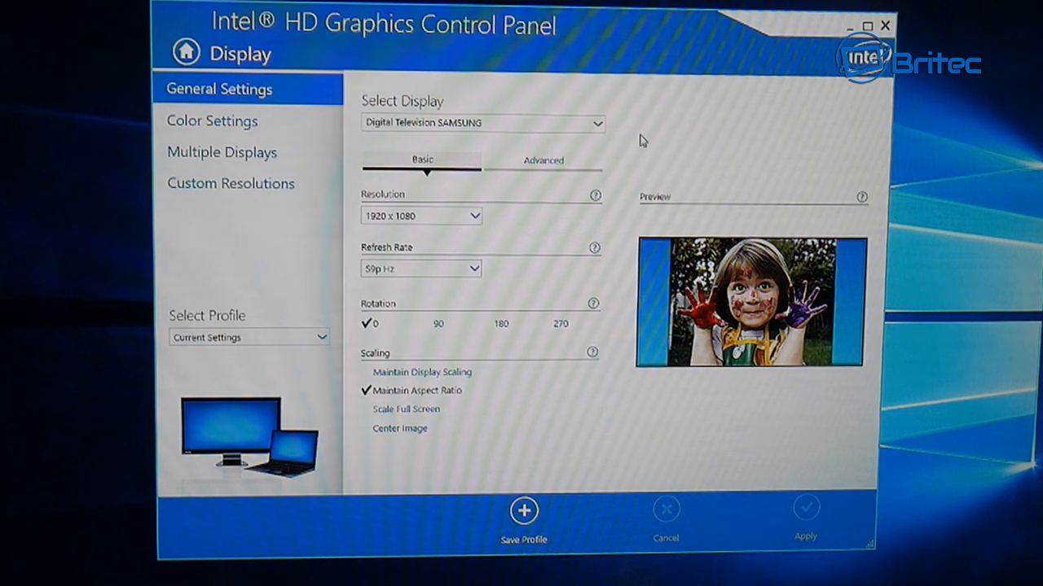
mouse_move(720, 455)
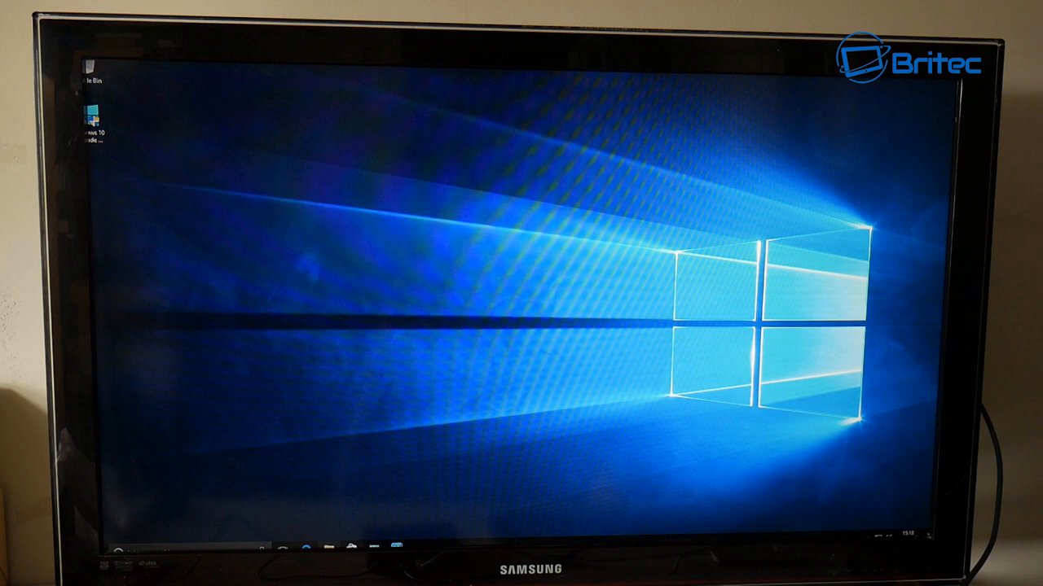
Launch Edge from File Explorer to reach Intel's Graphics Driver 15.33 download page
click(328, 546)
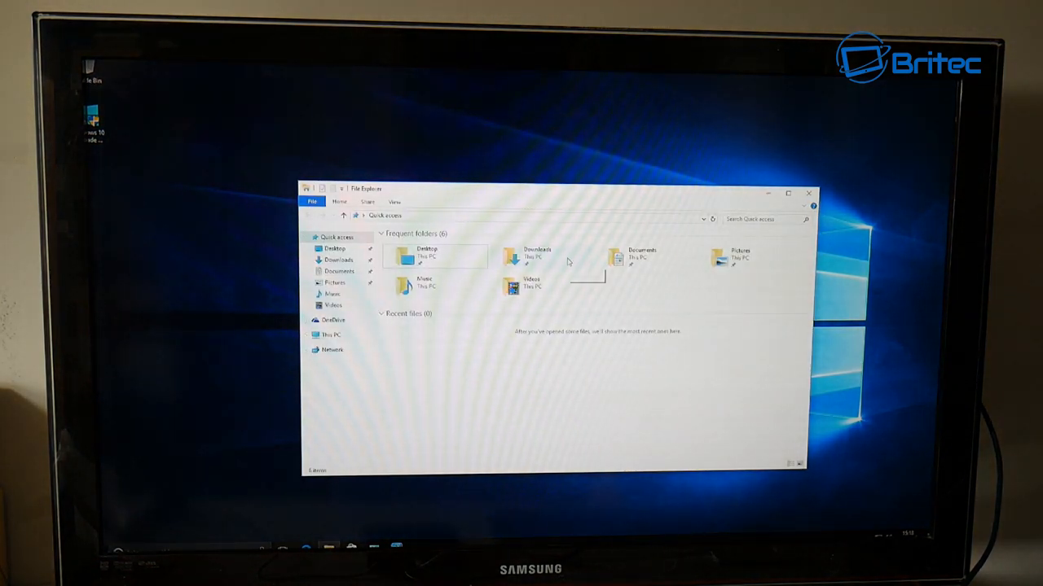
double_click(514, 257)
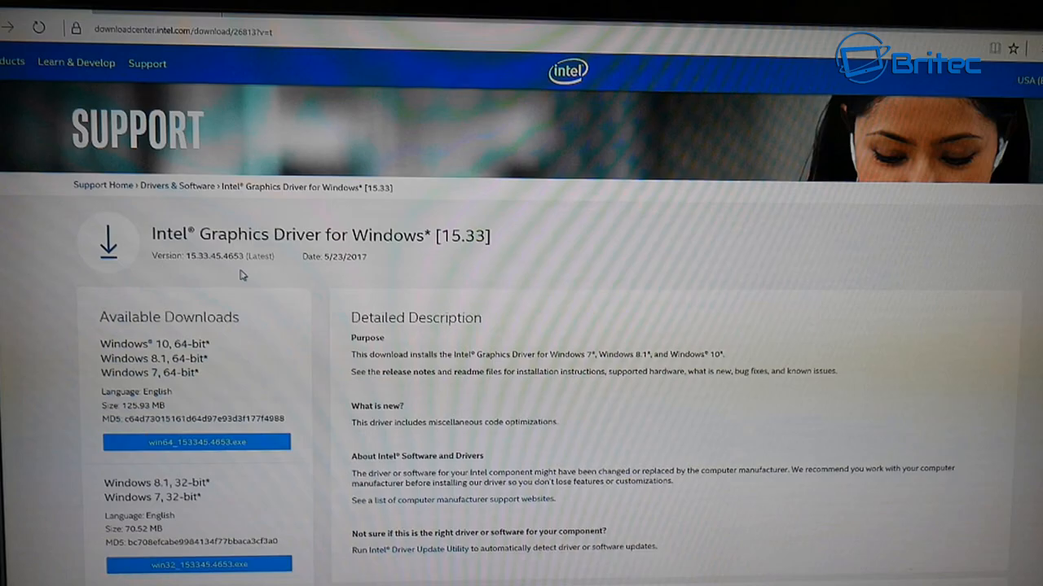
mouse_move(531, 248)
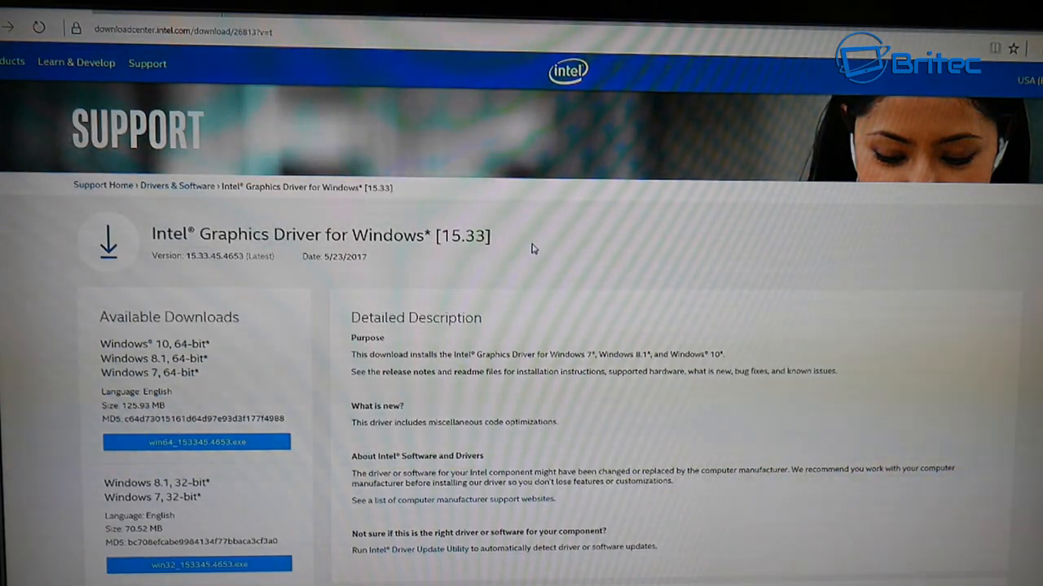
mouse_move(293, 270)
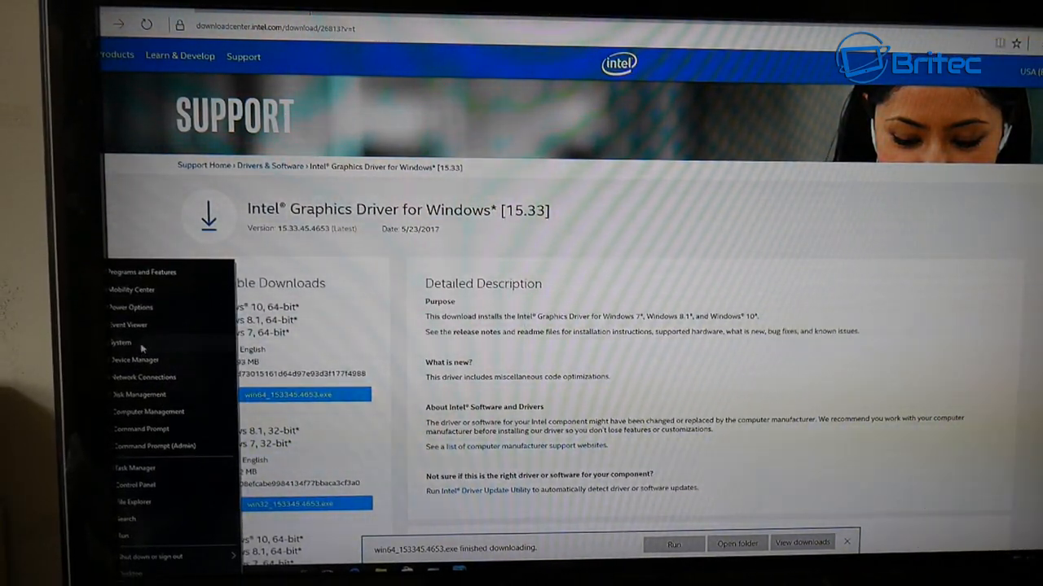
Go to the System page and launch Device Manager from its left pane
click(121, 342)
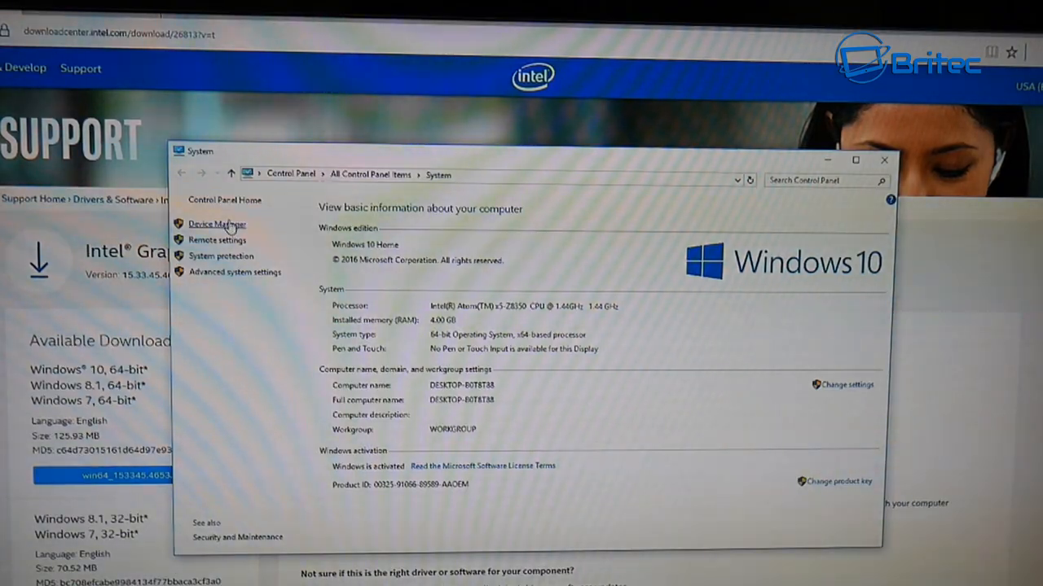
click(216, 225)
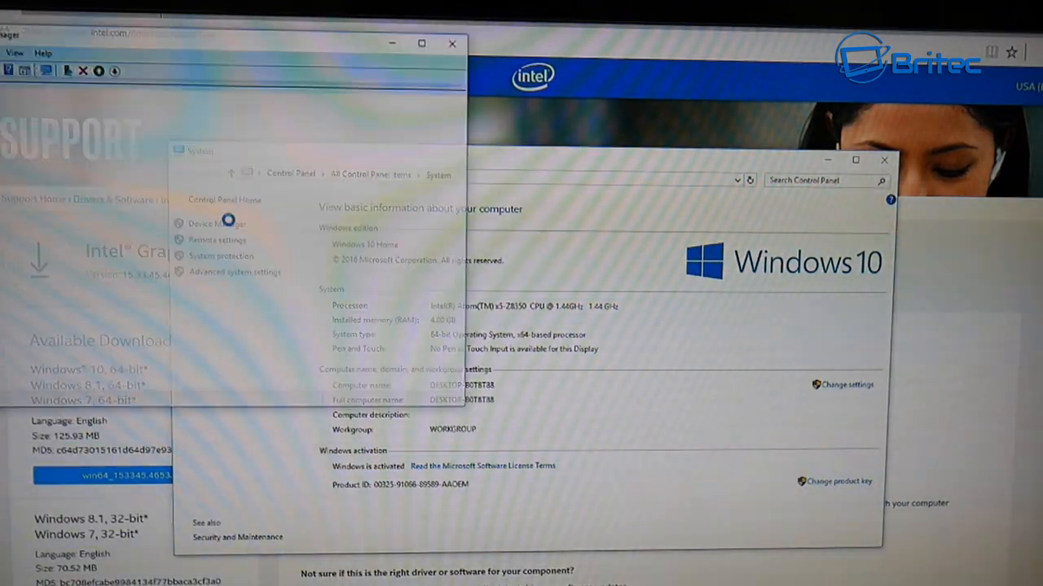
click(217, 223)
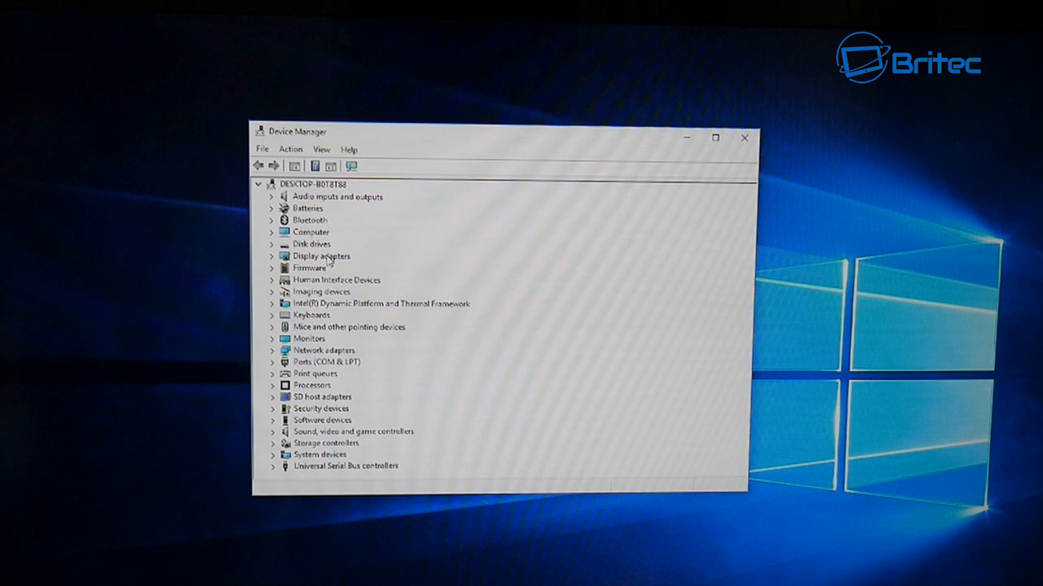
View the Intel(R) HD Graphics driver details under Display adapters and start Update Driver
click(274, 256)
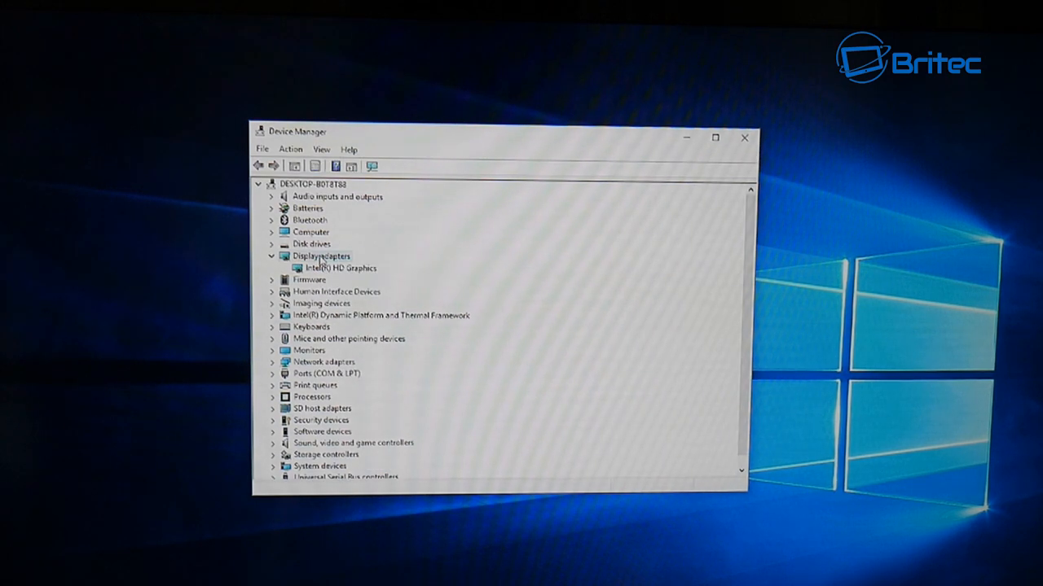
mouse_move(361, 274)
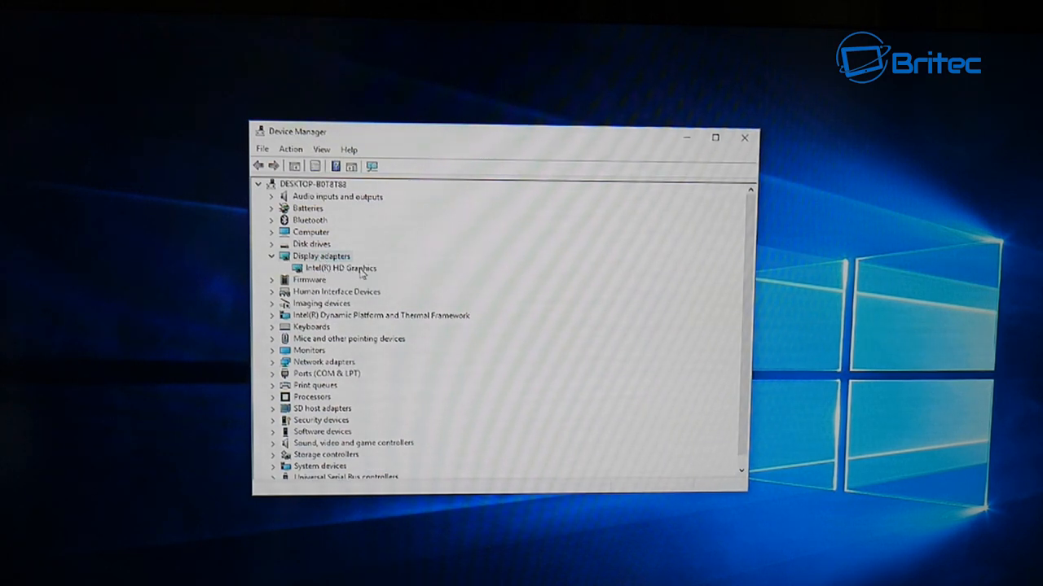
double_click(339, 267)
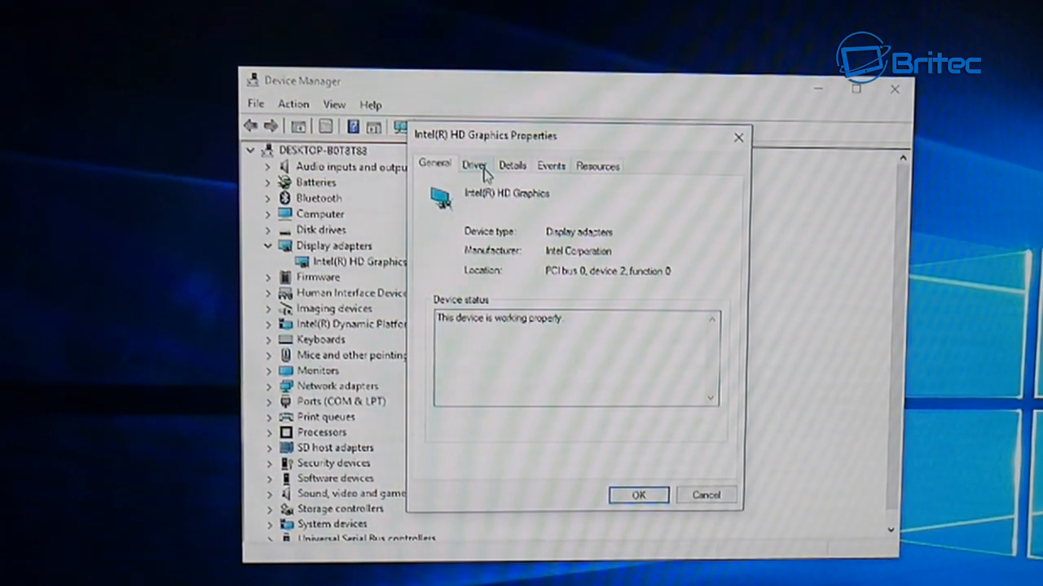
click(474, 166)
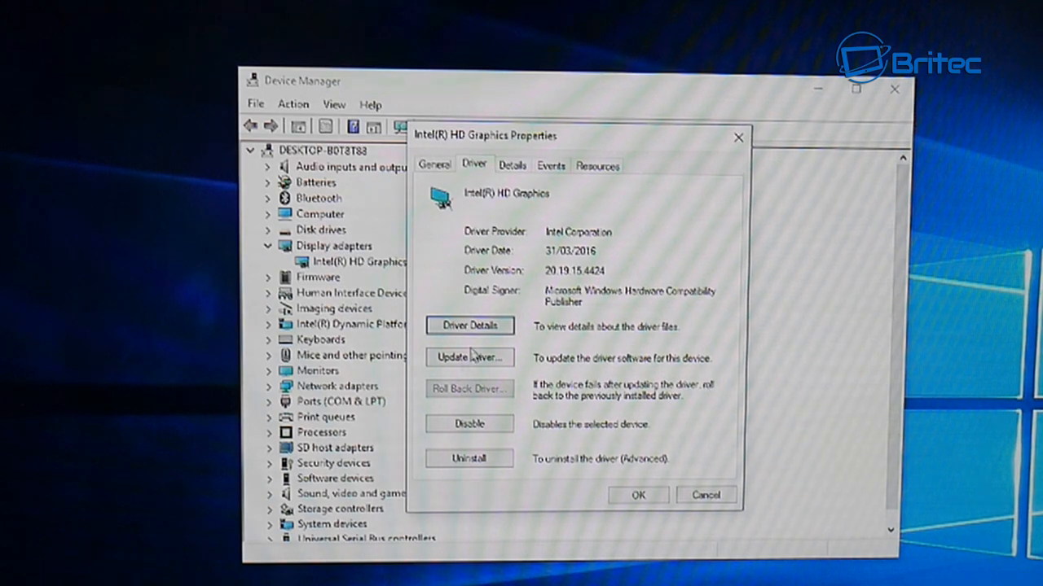
mouse_move(611, 536)
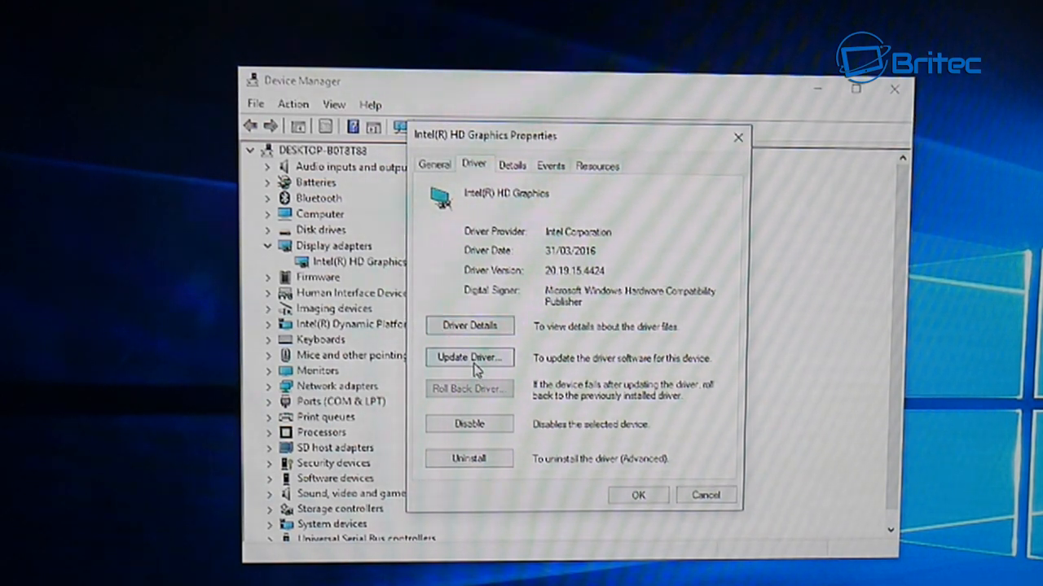
click(470, 358)
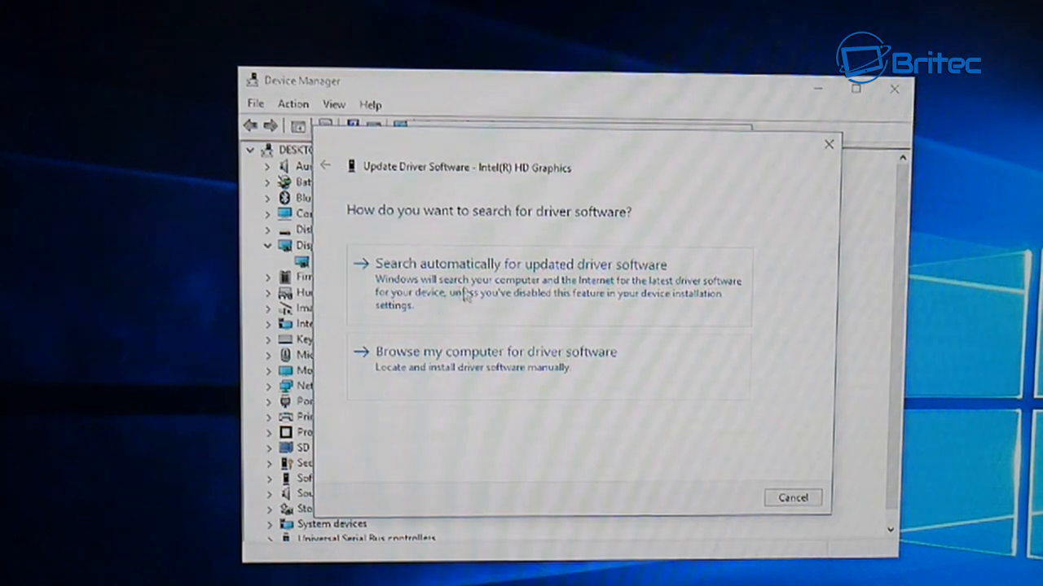
mouse_move(513, 303)
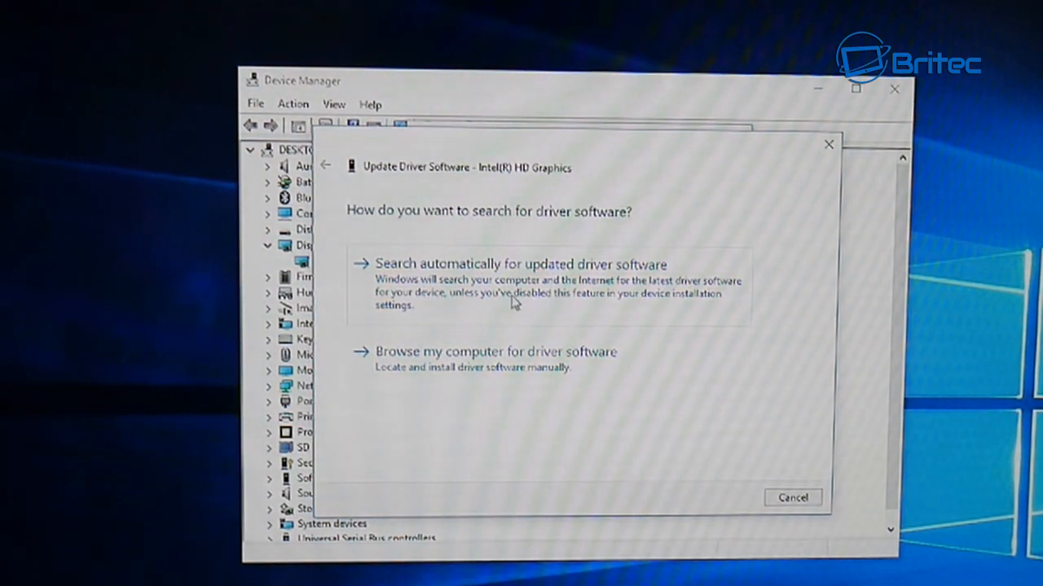
mouse_move(827, 145)
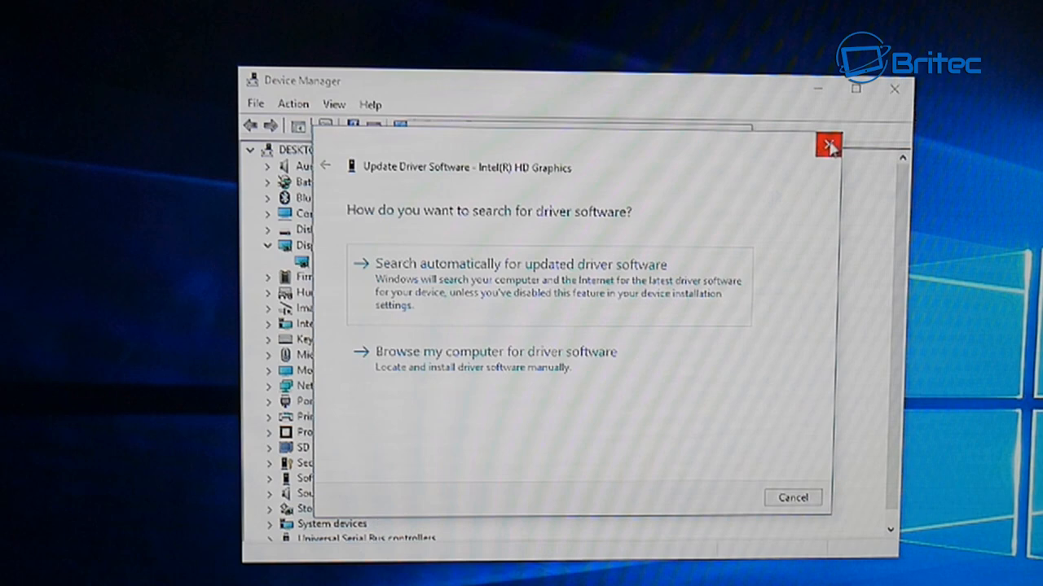
mouse_move(513, 297)
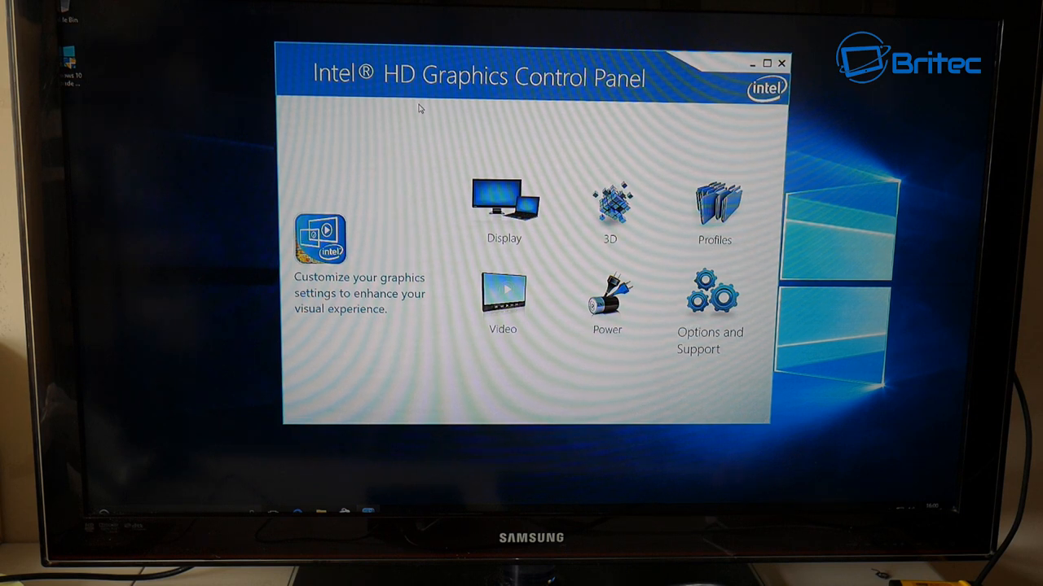
mouse_move(648, 118)
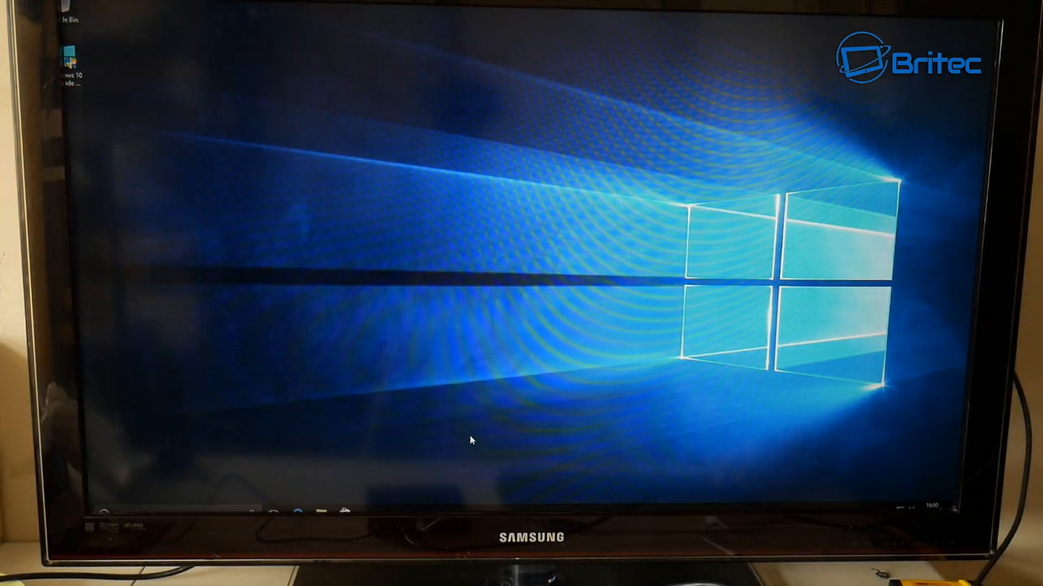
mouse_move(481, 365)
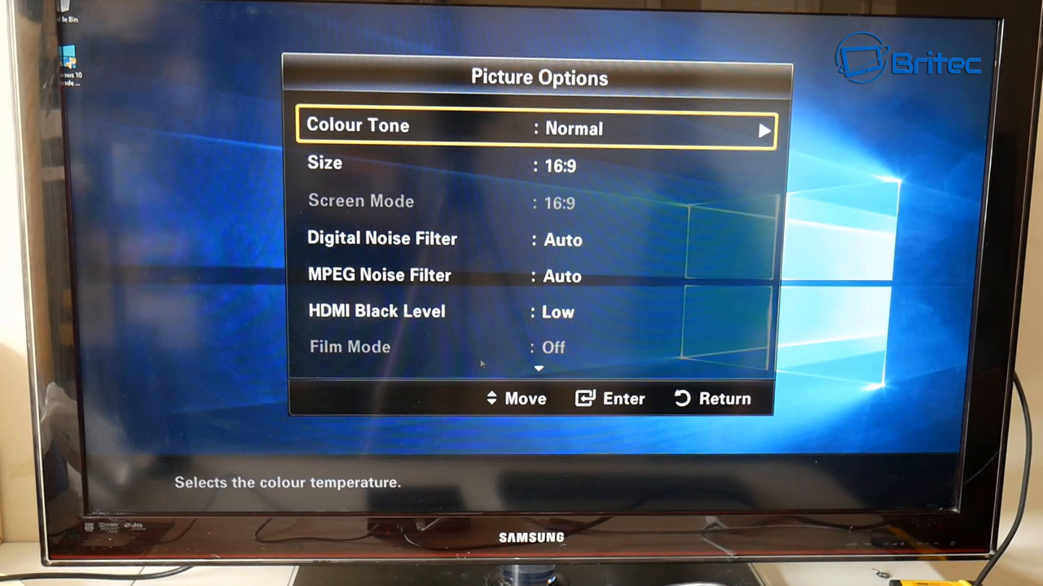
Step through the TV's Size options past Zoom and 4:3 to choose Screen Fit
key(Down)
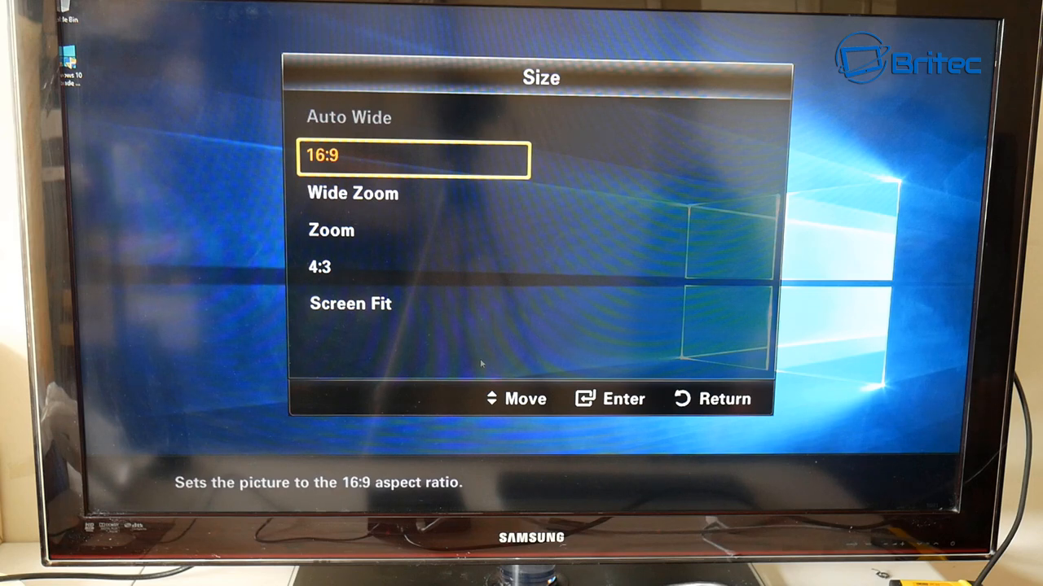
key(down)
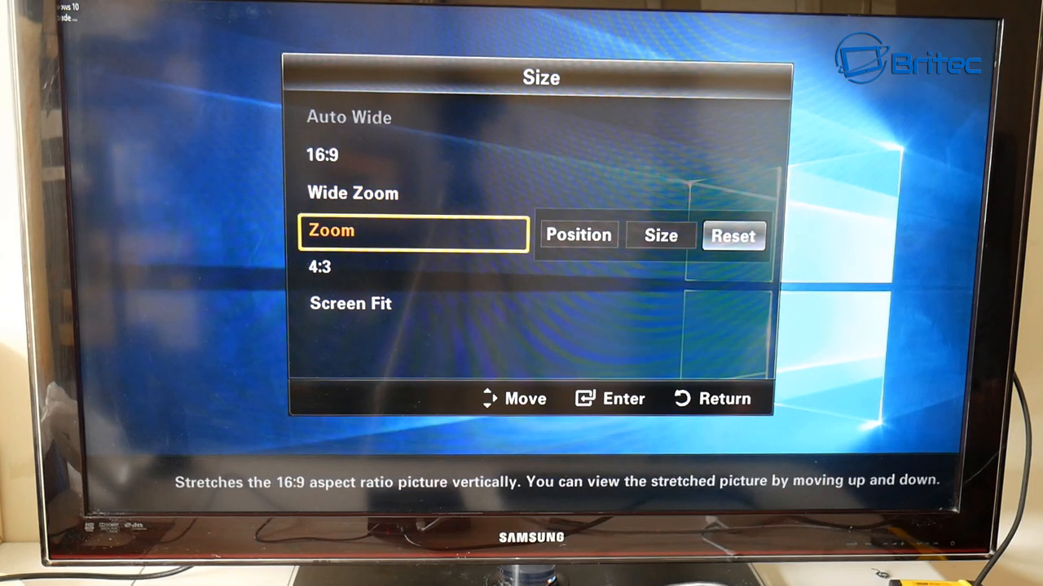
key(Down)
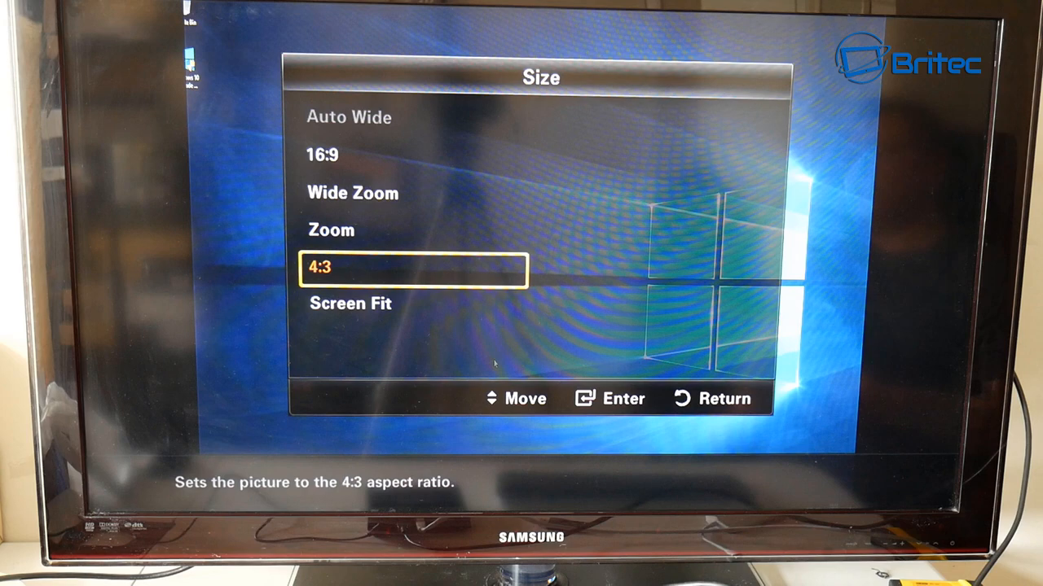
key(Down)
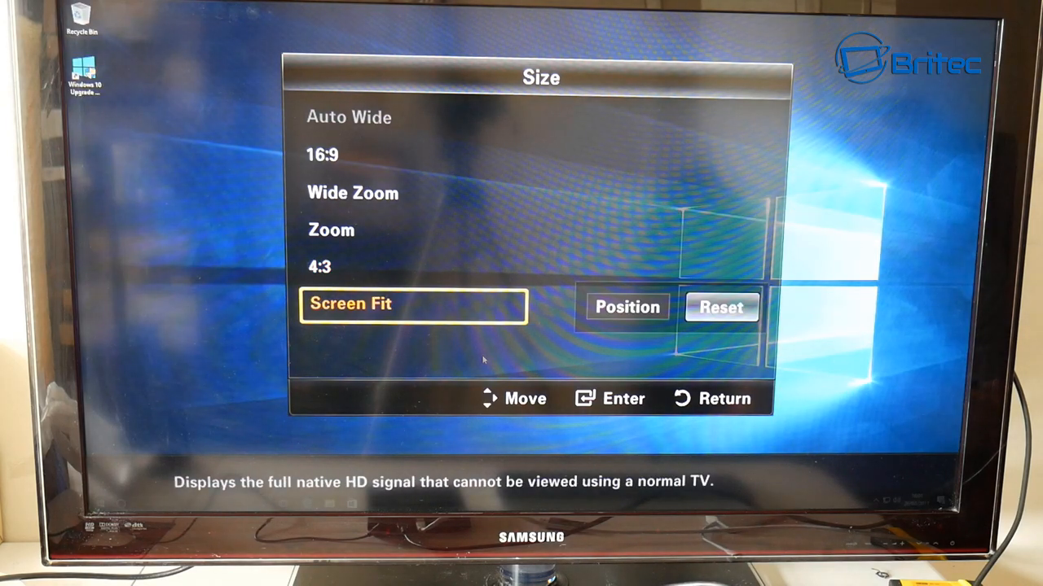